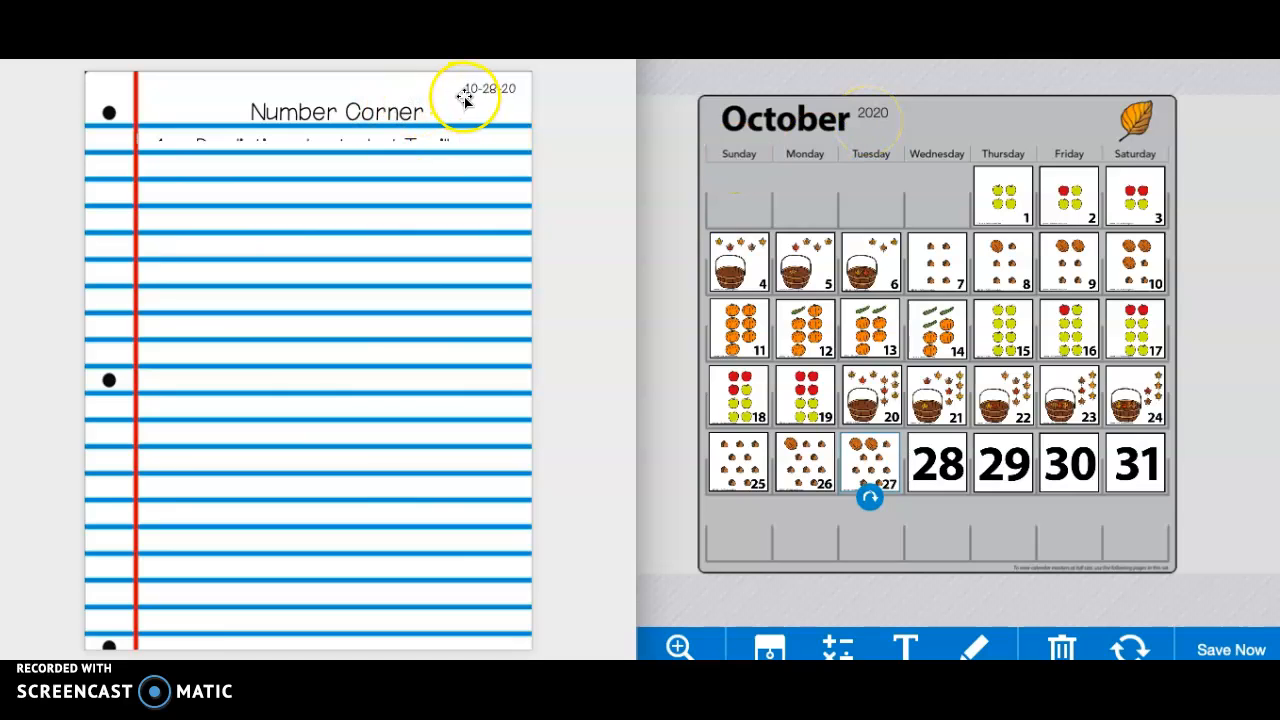
mouse_move(518, 98)
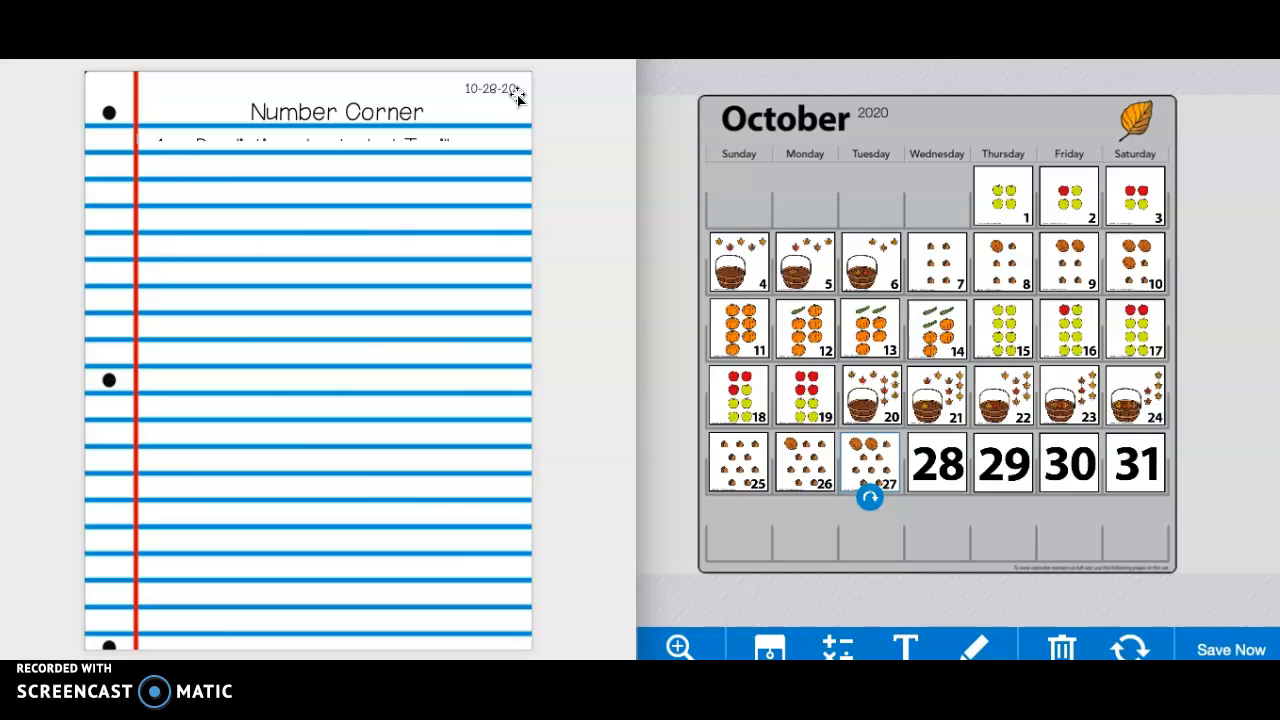
mouse_move(405, 118)
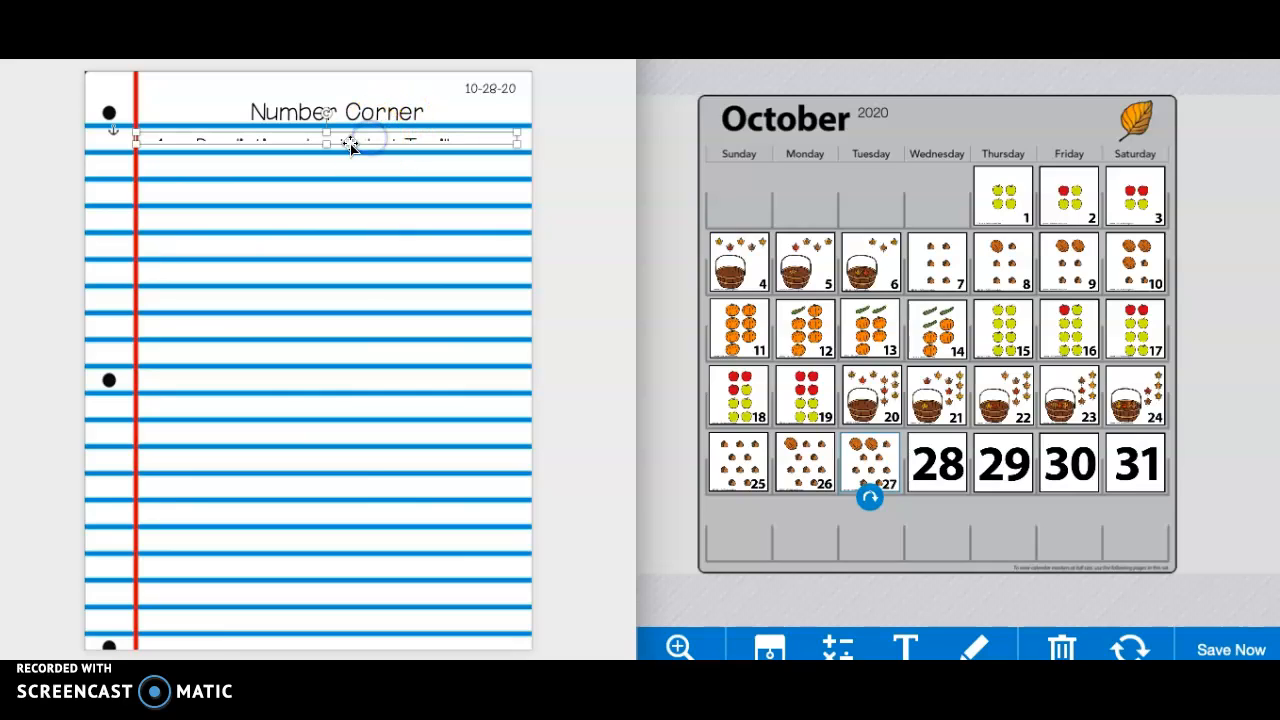
Enlarge the prompt text box downward to reveal prediction prompt 1.
left_click_drag(324, 140, 324, 242)
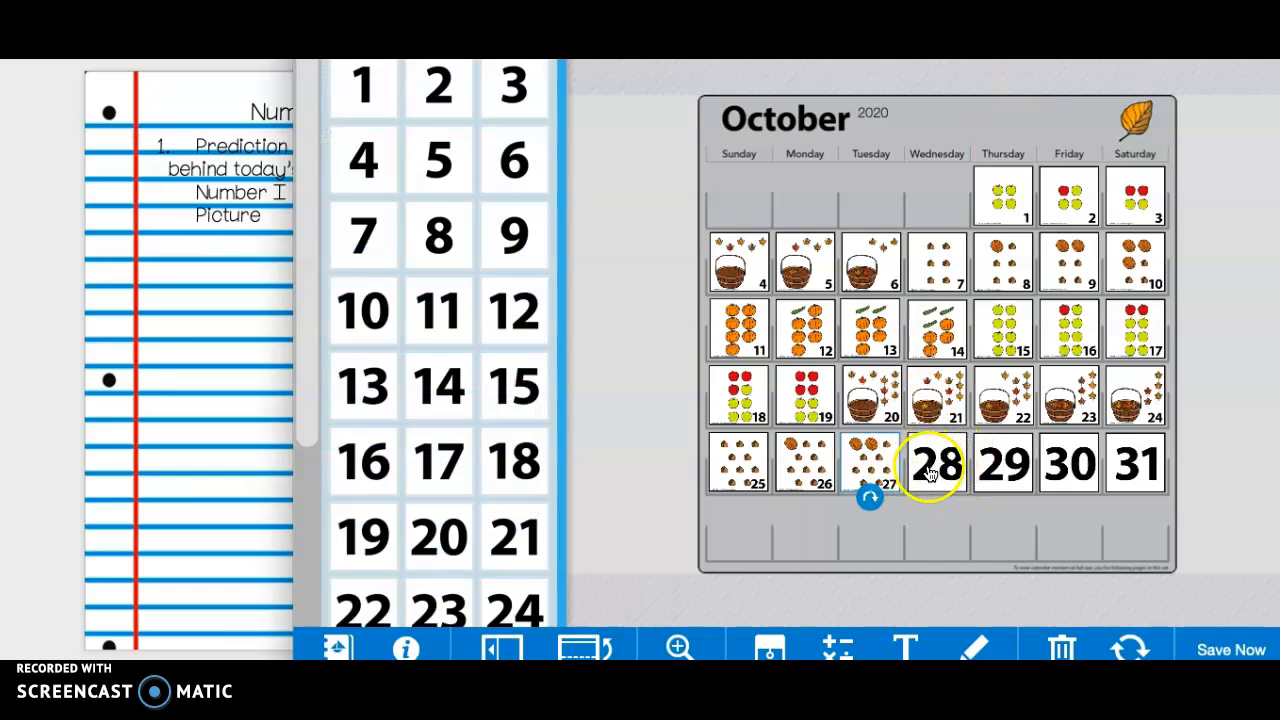
mouse_move(935, 470)
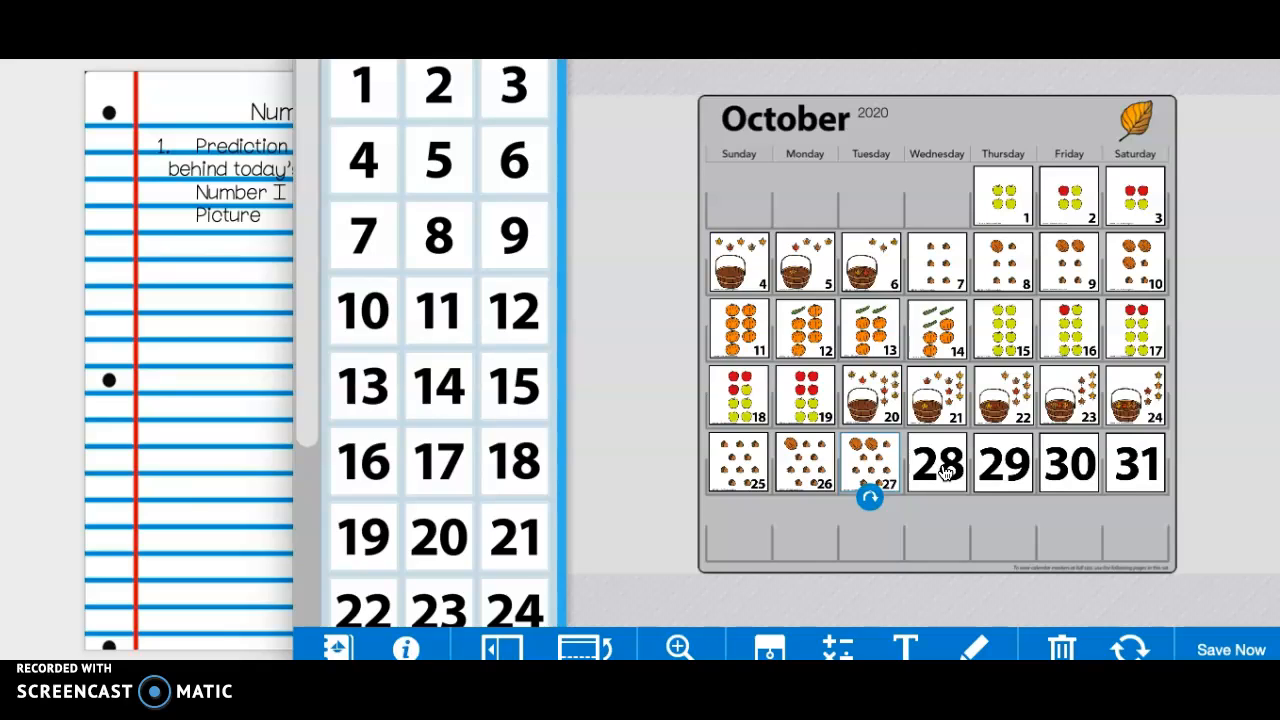
Close the number cards panel to show the full Number Corner page.
left_click(1229, 650)
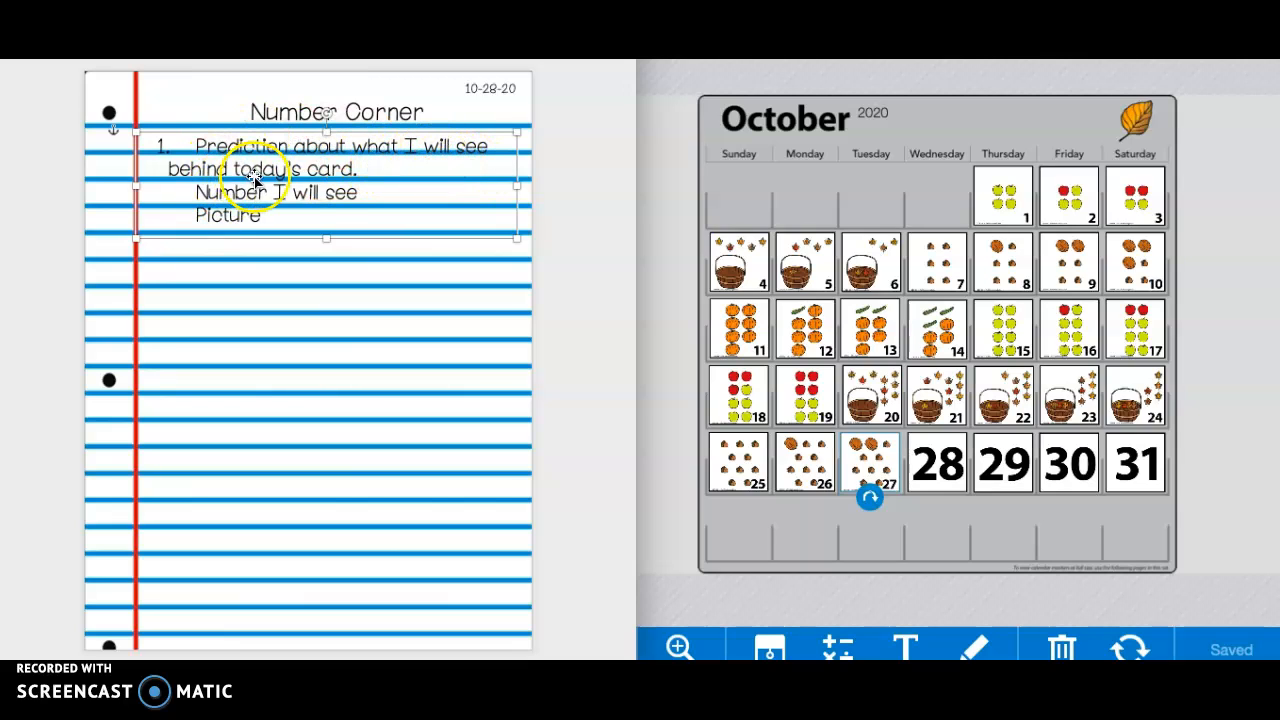
mouse_move(315, 210)
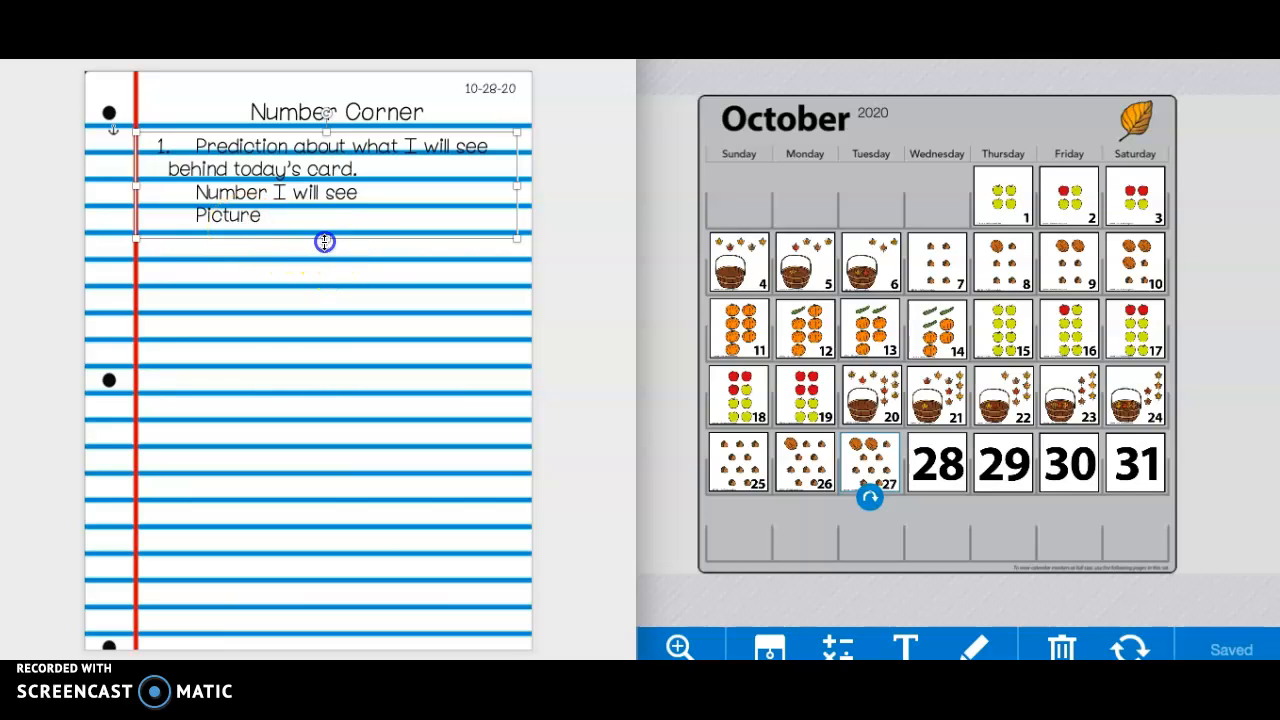
Extend the prompt text box downward to reveal prompts 2 and 3.
left_click_drag(324, 241, 312, 337)
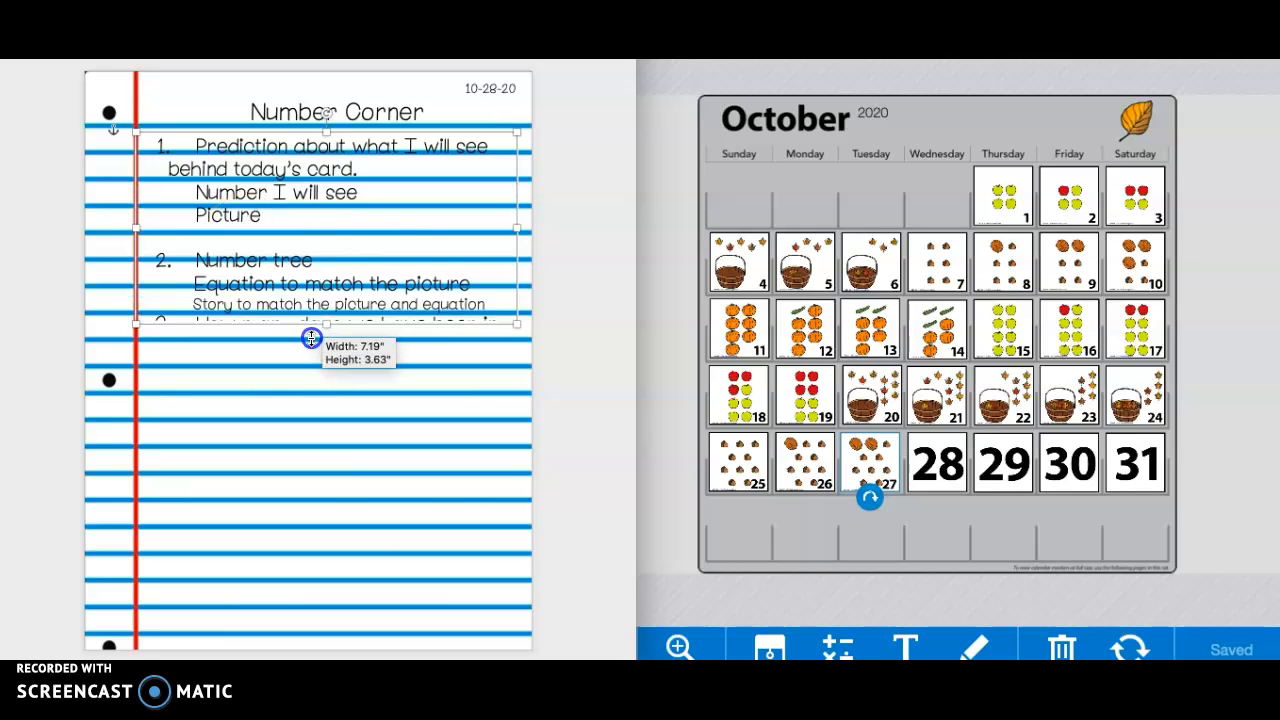
left_click_drag(311, 337, 388, 320)
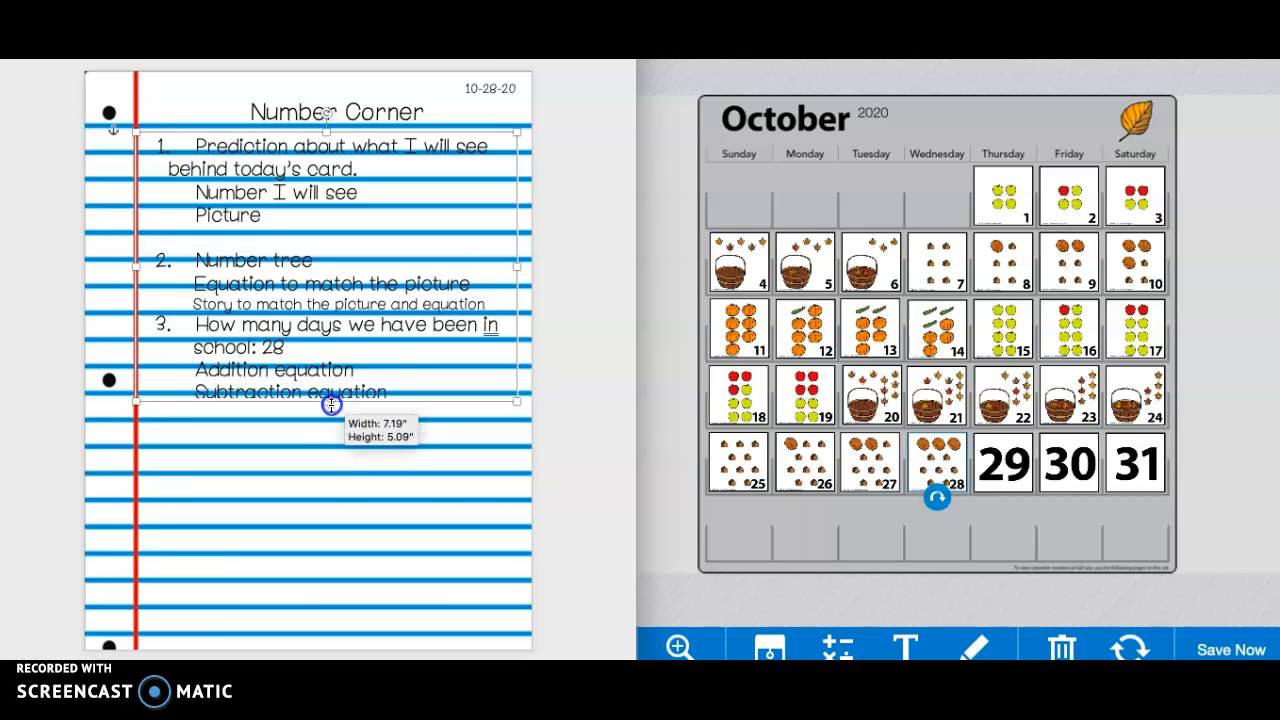
left_click_drag(331, 404, 312, 474)
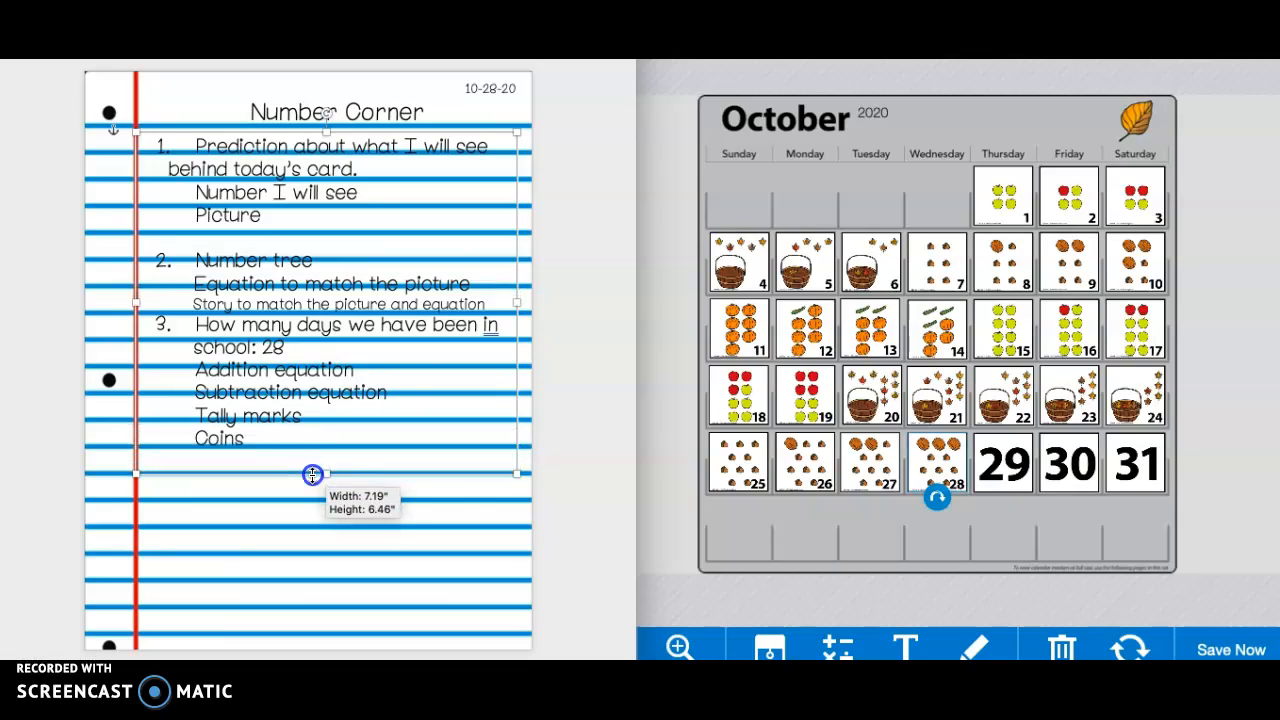